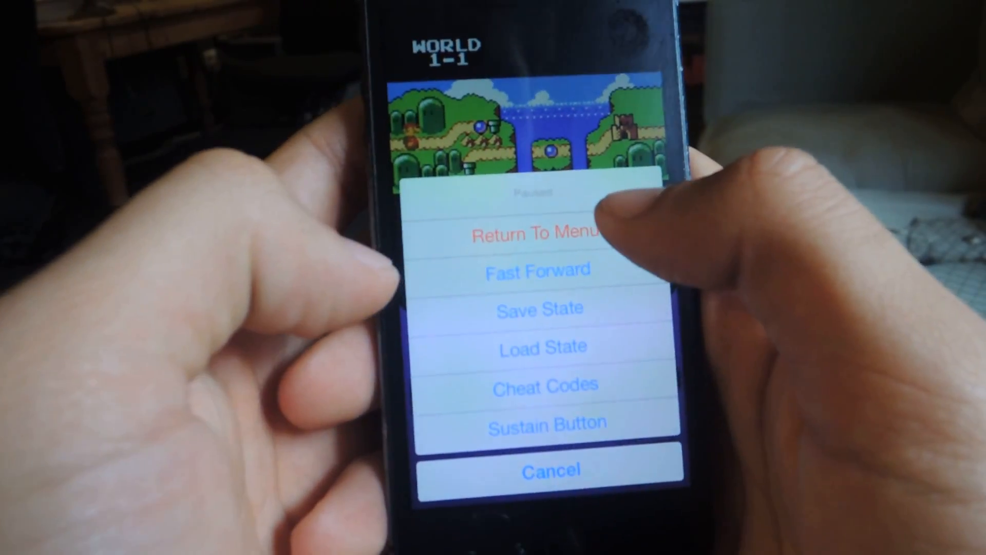
- Choose Return To Menu in the Paused sheet to leave the World 1-1 game
left_click(540, 233)
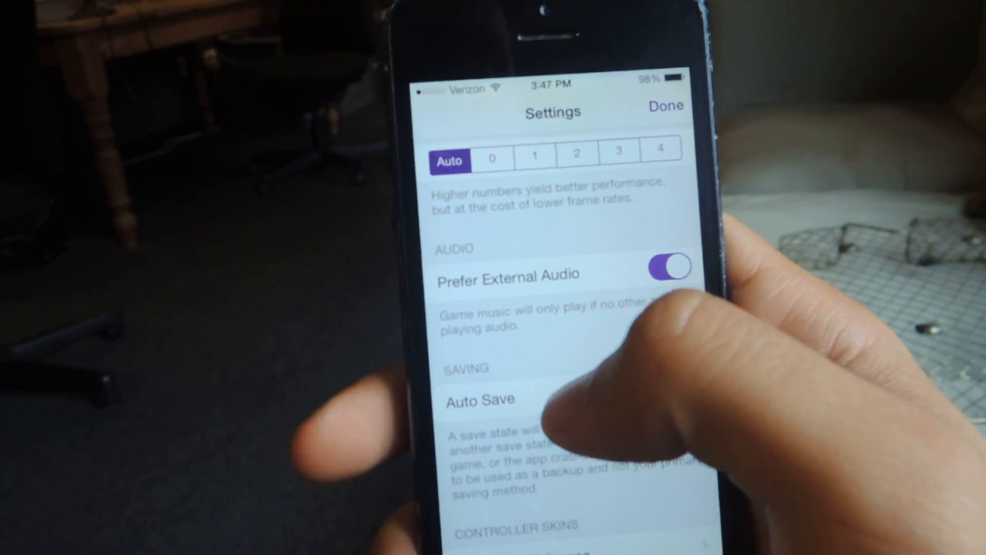
- Scroll the Settings list past Audio and Auto Save to Controller Skins, 50% opacity and vibration
scroll("down", 3)
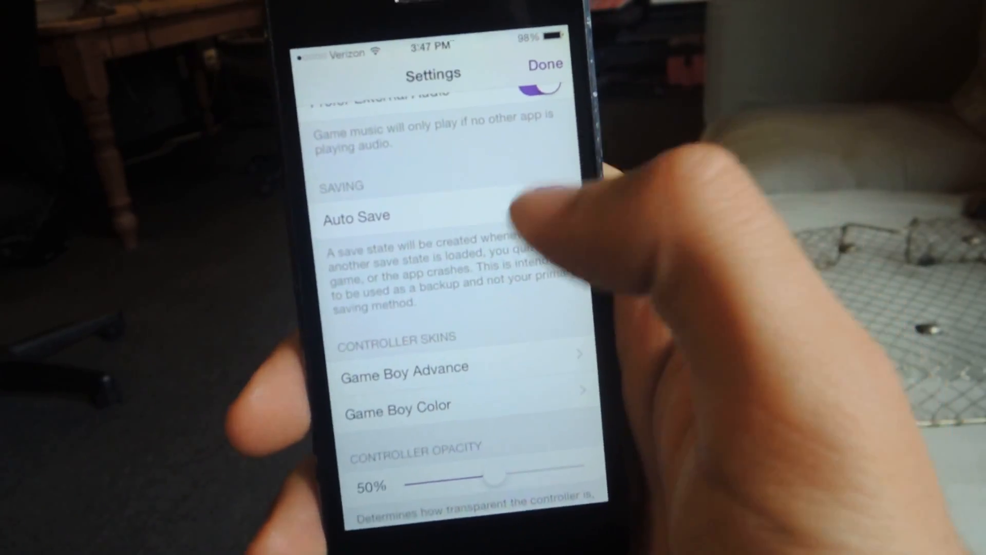
scroll("down", 3)
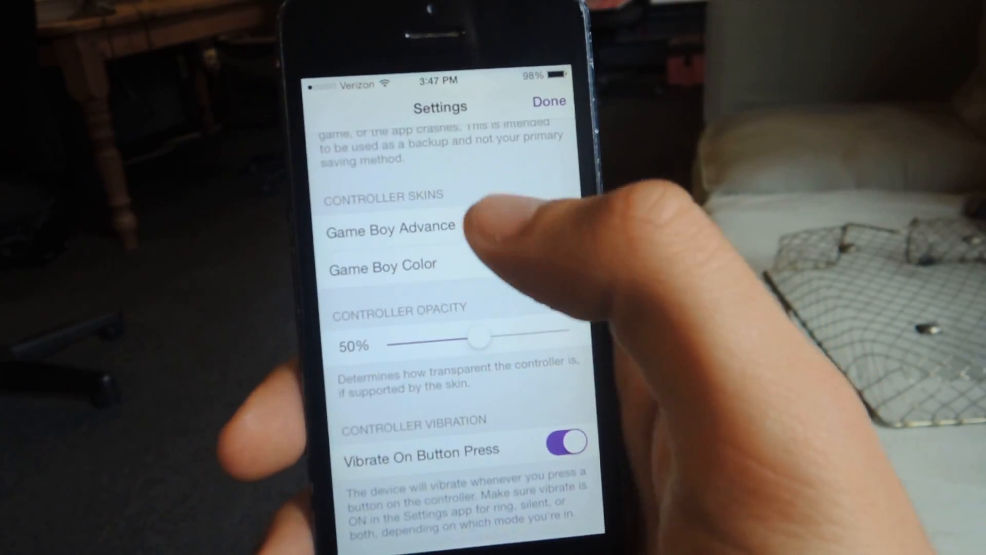